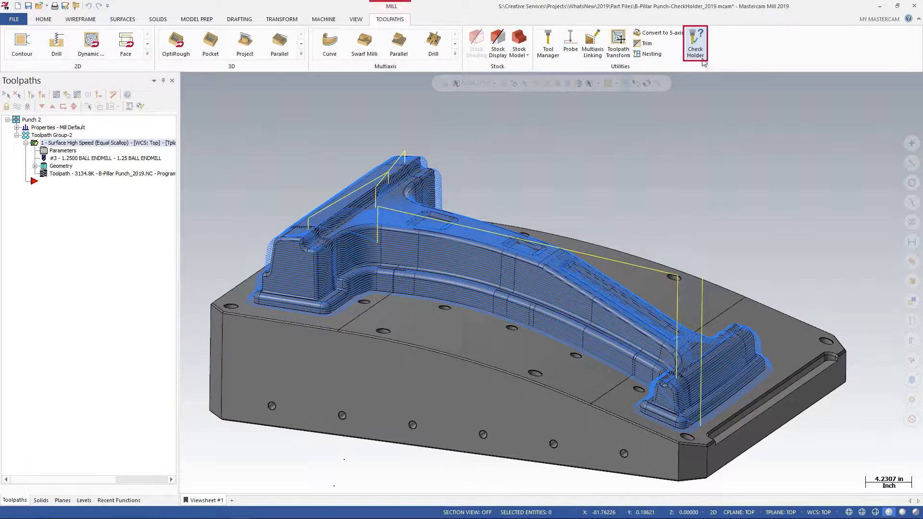
- Start the Check Holder utility for the Equal Scallop surface toolpath
left_click(695, 44)
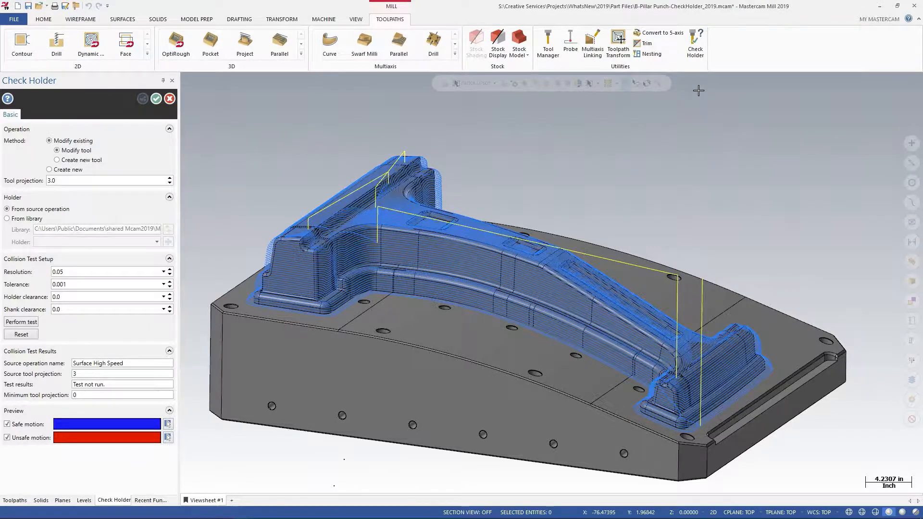
mouse_move(210, 107)
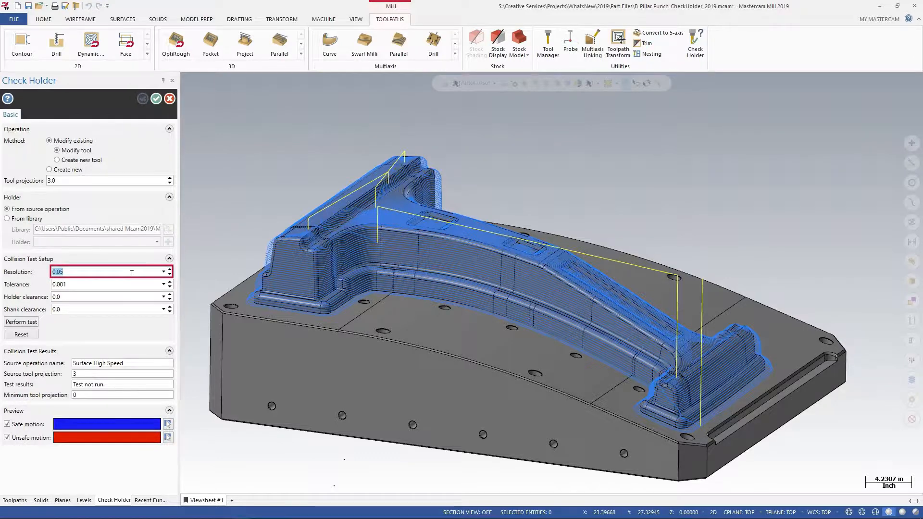
- Enter collision test resolution 0.1, tolerance 0.005 and holder clearance 0.25
type("0.1")
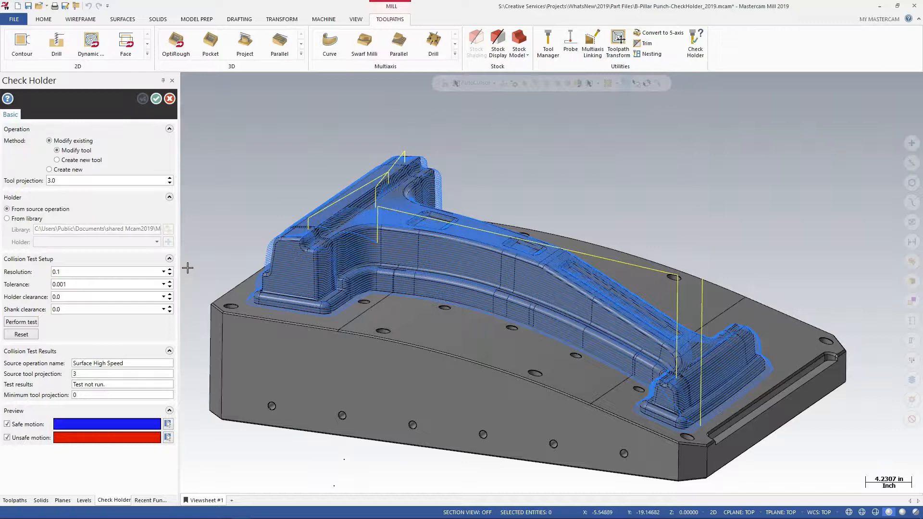
left_click(109, 284)
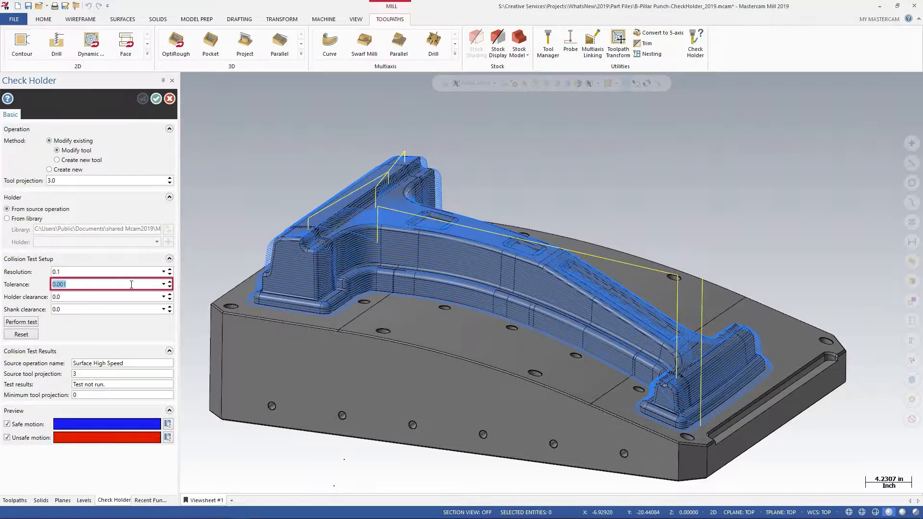
type("0")
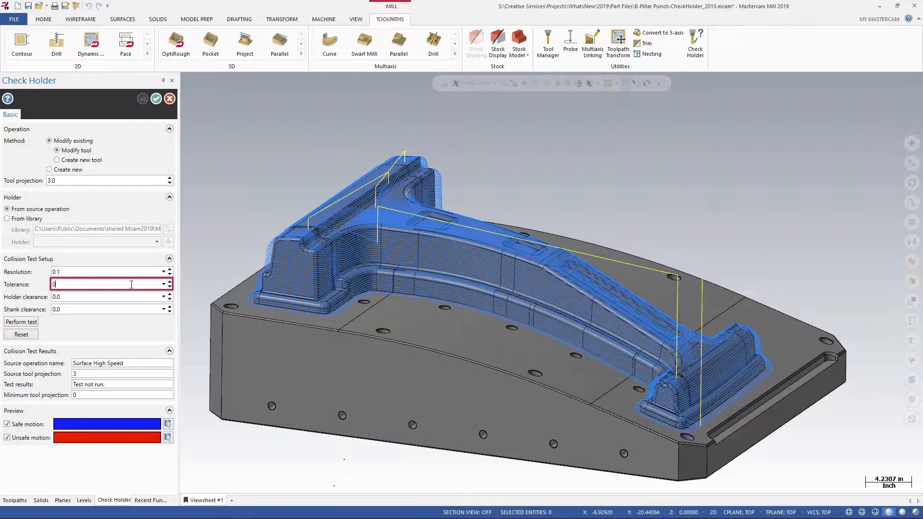
type("0.005")
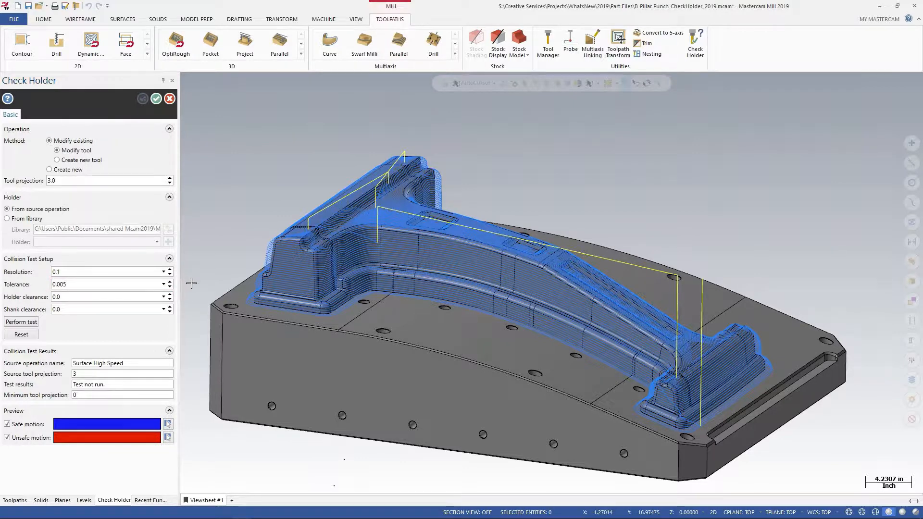
left_click(106, 296)
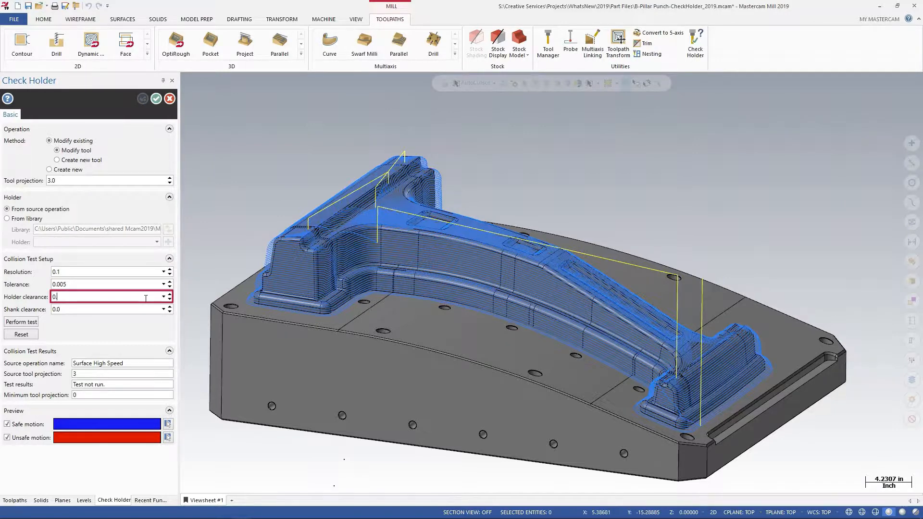
type("0.25")
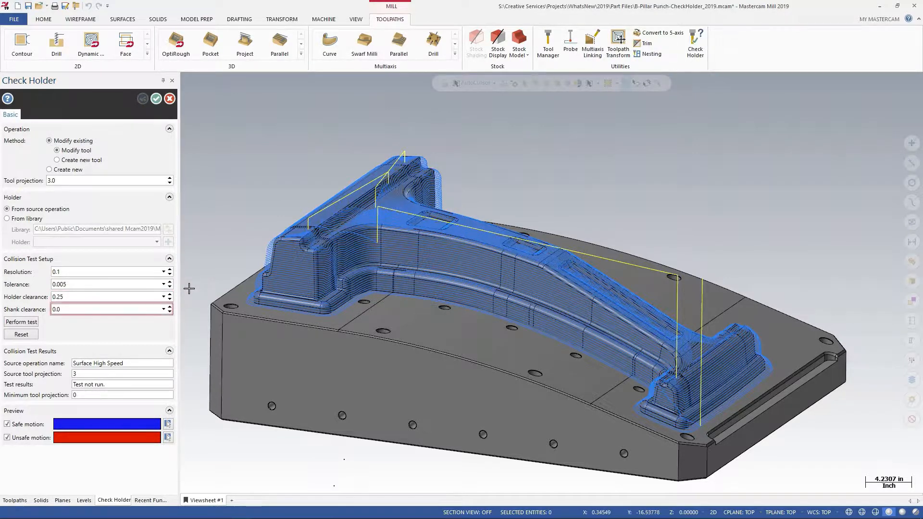
left_click(109, 310)
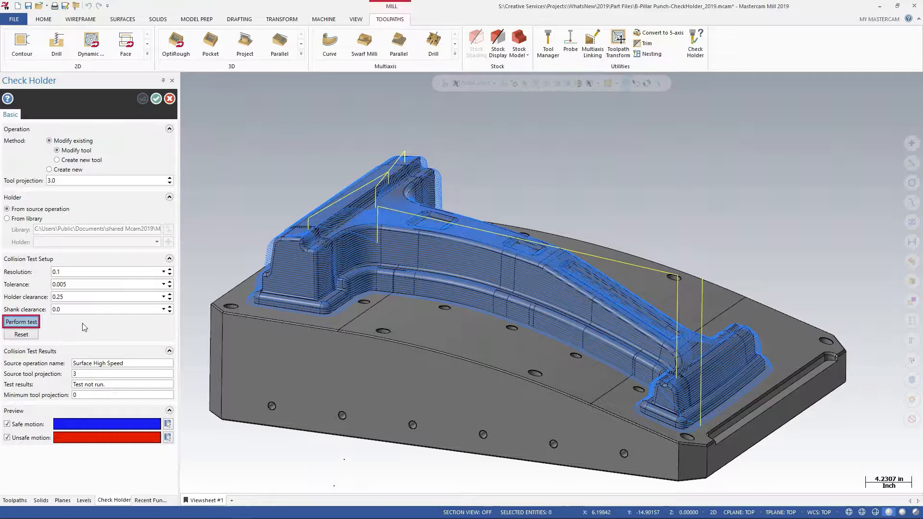
- Perform the collision test, revealing red interference and a minimum tool projection of 6.8139
left_click(21, 322)
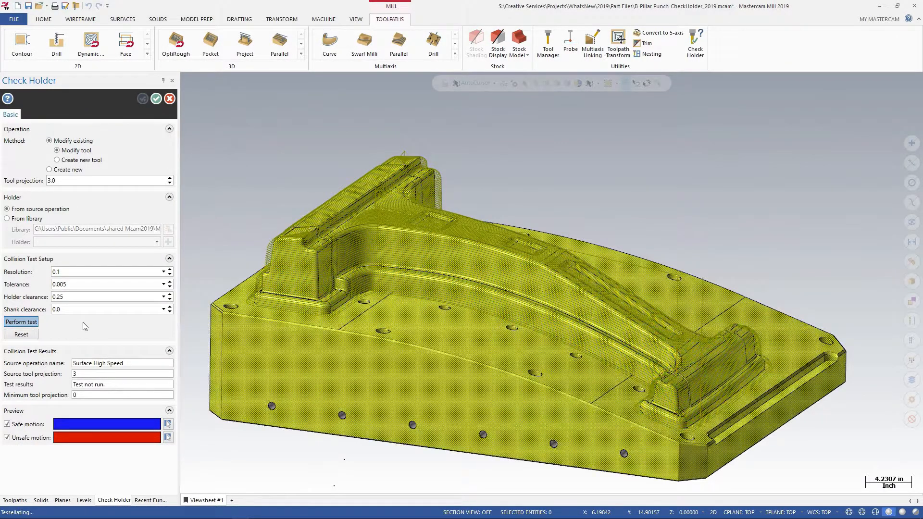
left_click(20, 322)
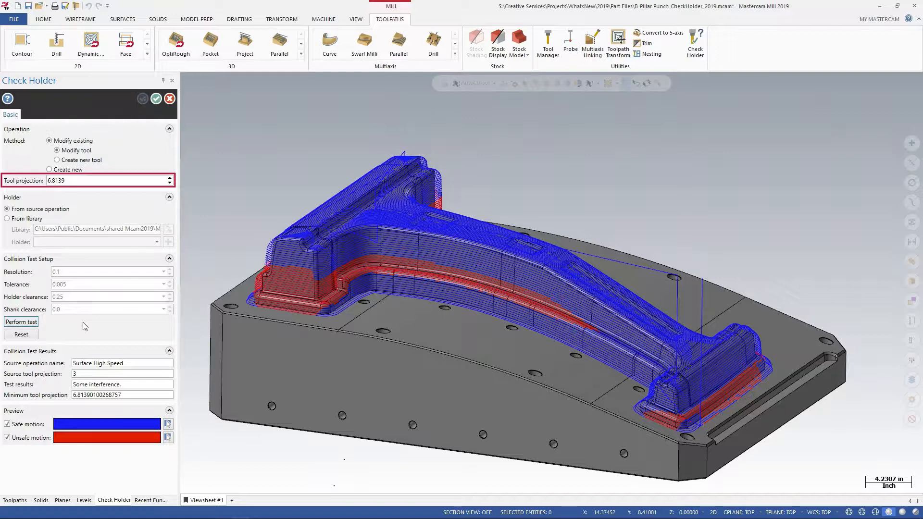
mouse_move(204, 268)
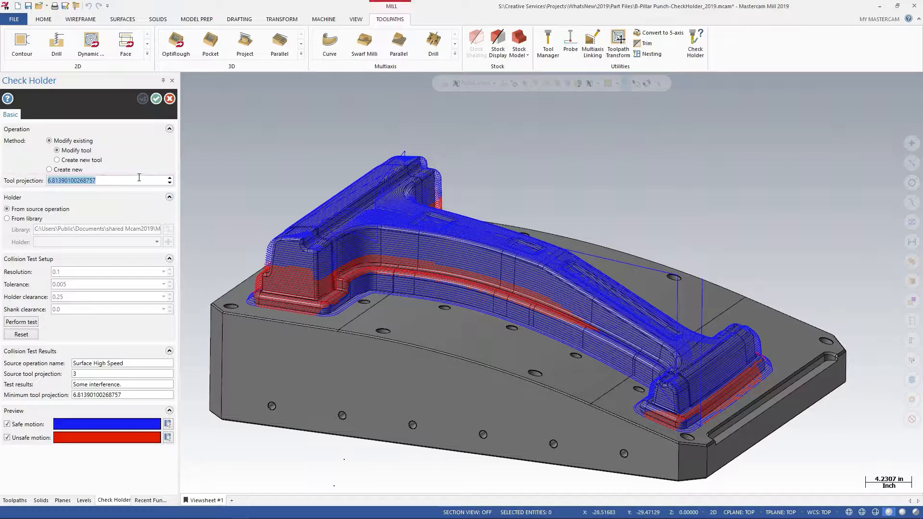
- Set the tool projection to 7 and confirm the holder check with OK
type("7.0")
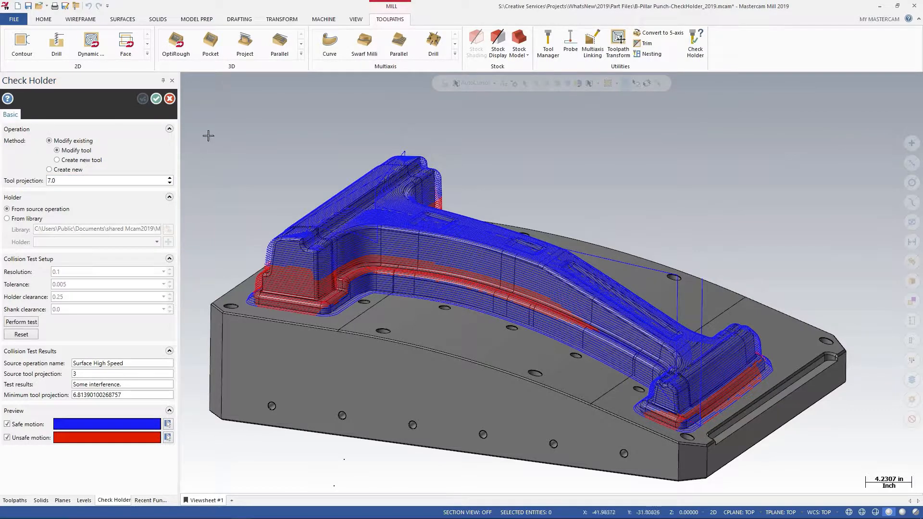
left_click(155, 98)
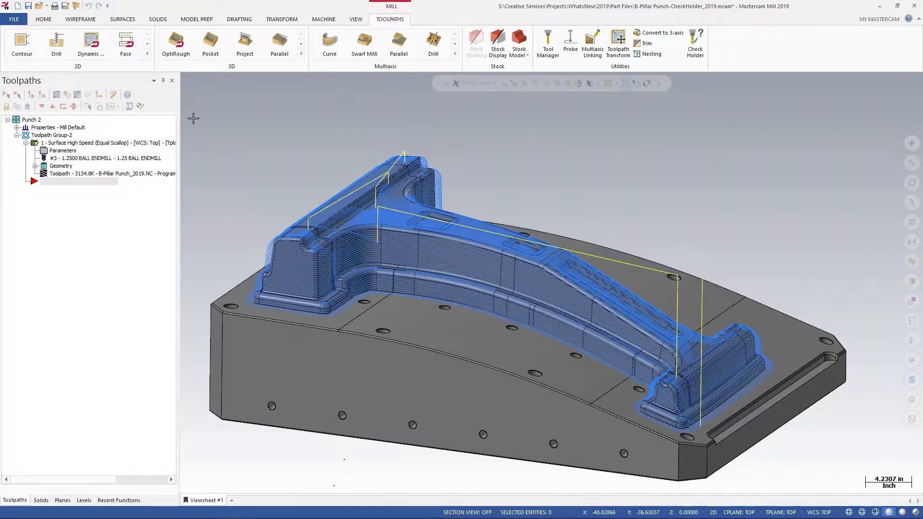
mouse_move(56, 95)
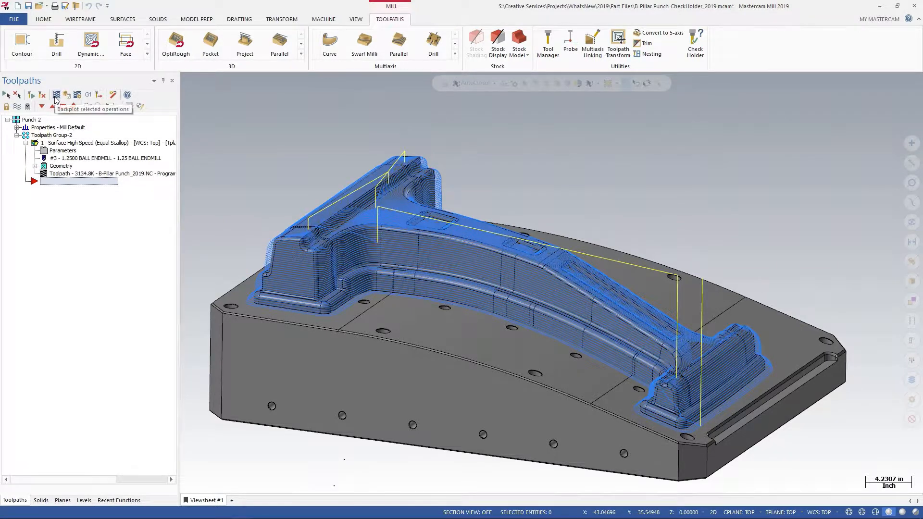
- Backplot the Equal Scallop operation to watch the ball endmill clear the punch walls
left_click(55, 94)
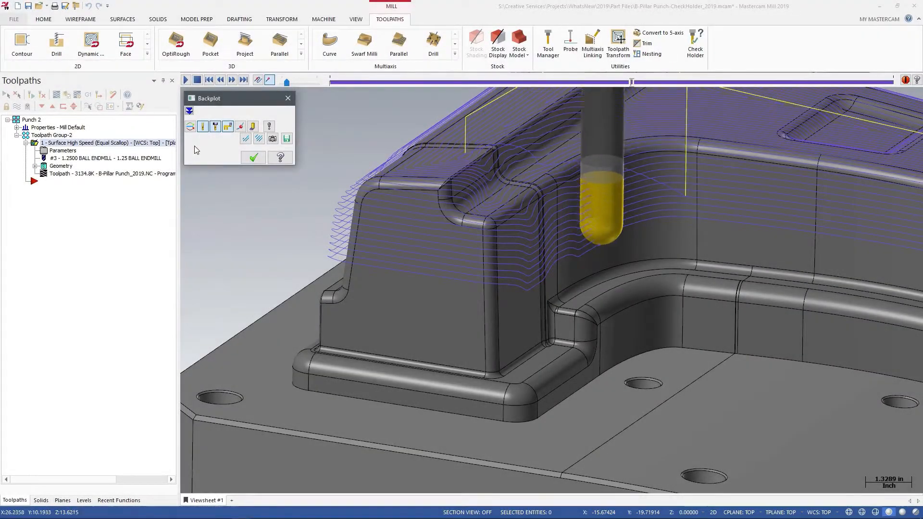
left_click(231, 79)
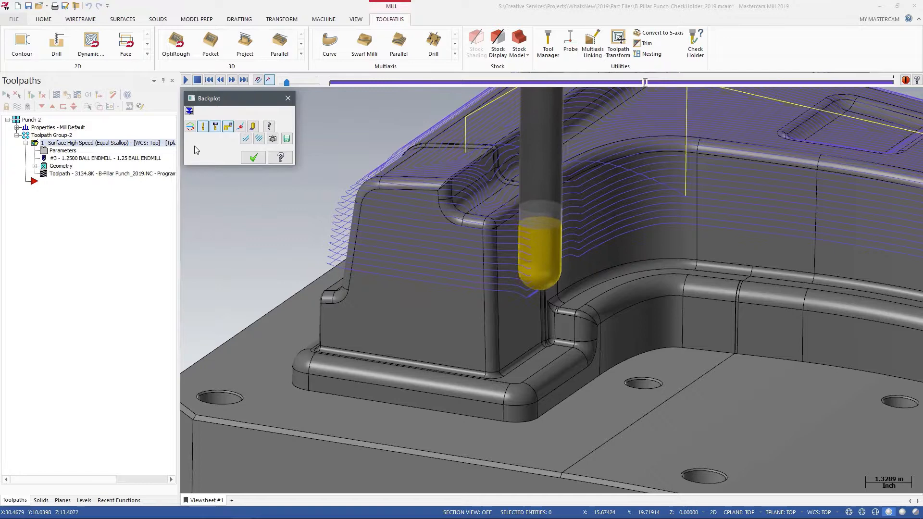